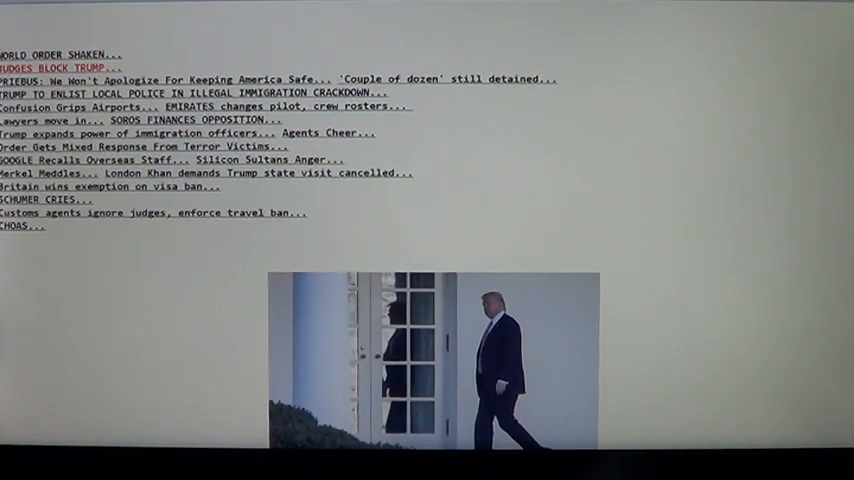
Scroll the Google results for "why are liberals so stupid" to show red visited links
scroll(down, 3)
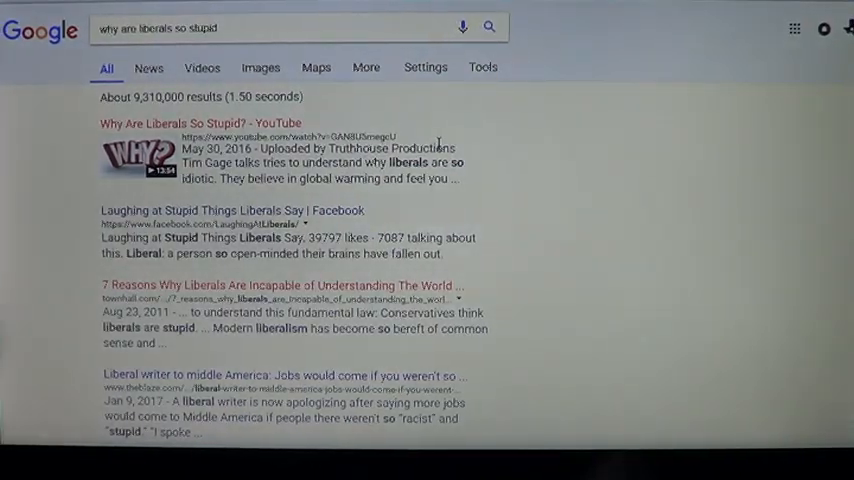
mouse_move(374, 359)
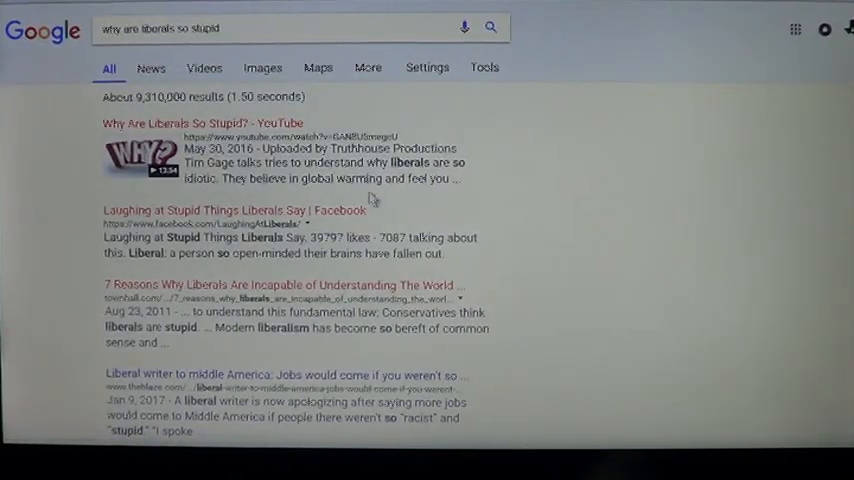
mouse_move(659, 207)
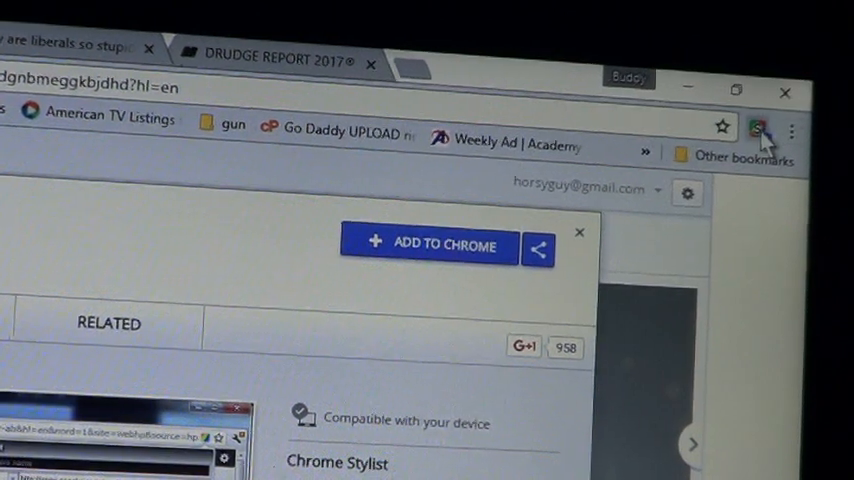
Switch All styles OFF in the Stylist panel and scroll the Drudge Report page
click(758, 127)
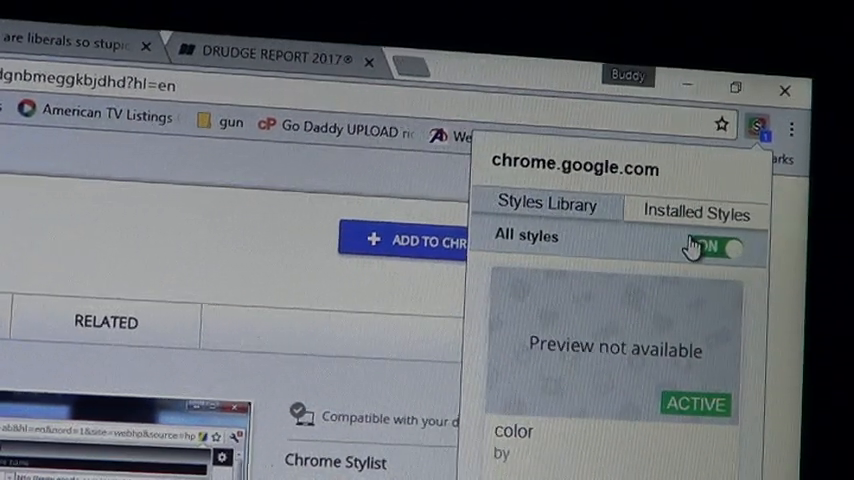
click(720, 246)
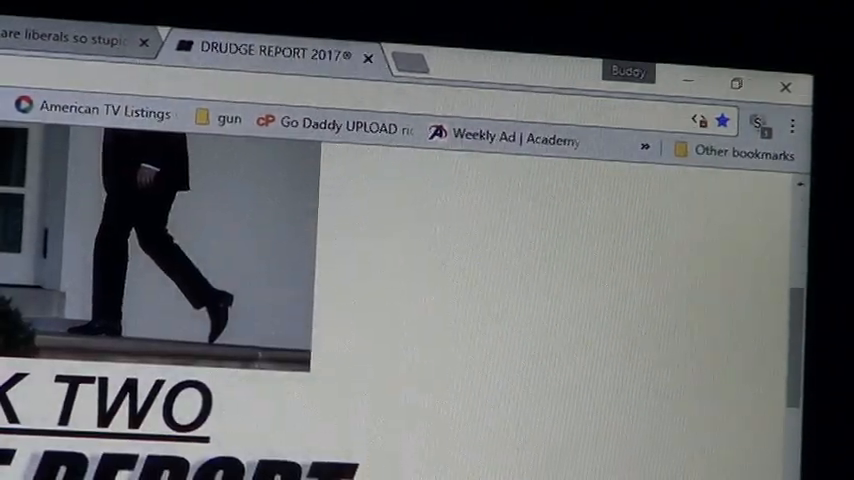
scroll(down, 3)
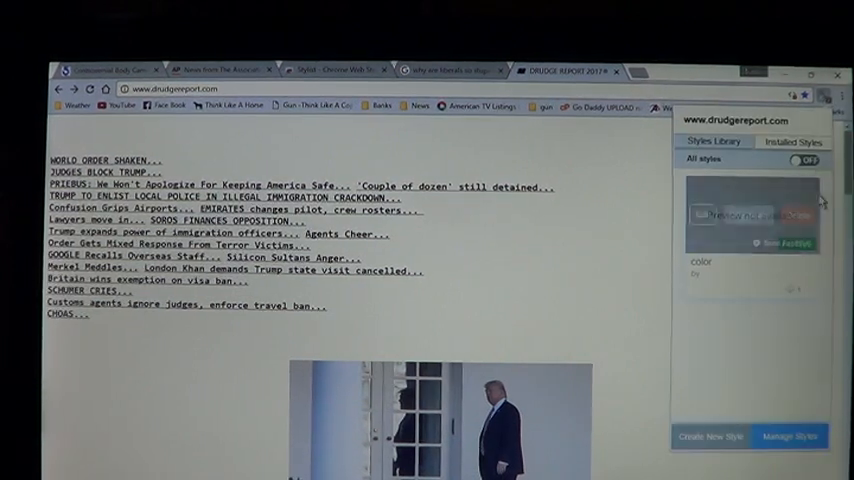
click(807, 159)
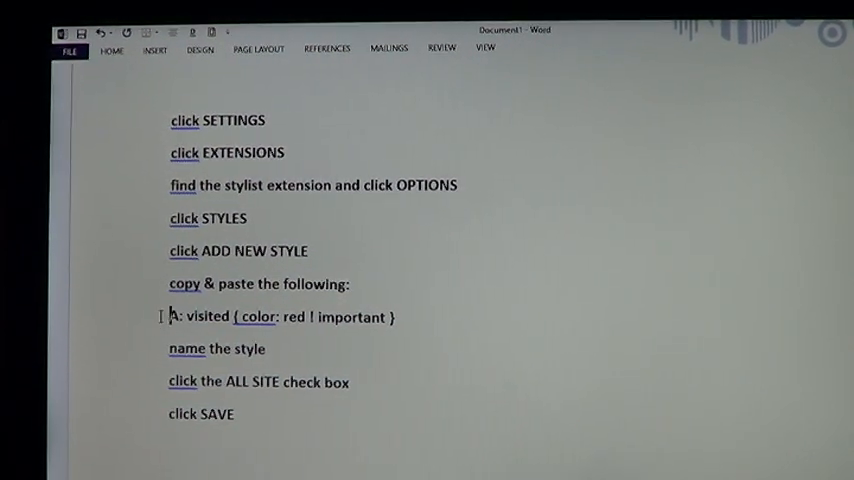
Select the red visited-link CSS rule, close Word without saving, and return to Drudge Report
drag(168, 317, 394, 317)
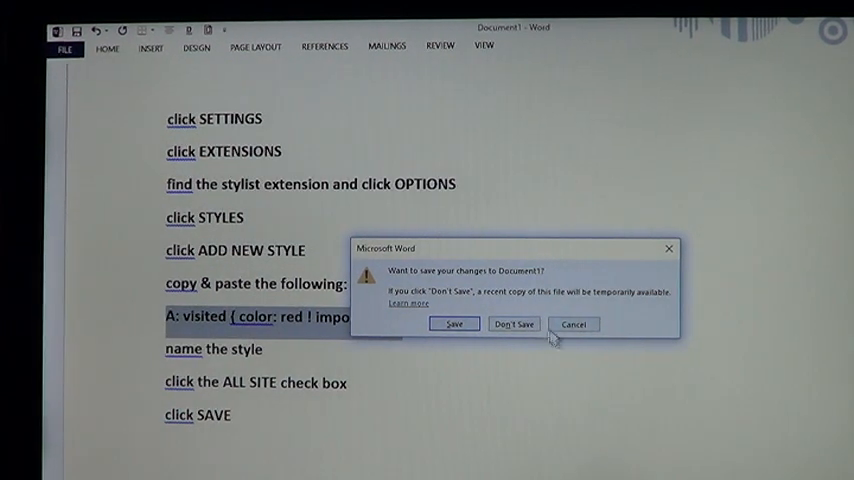
click(514, 324)
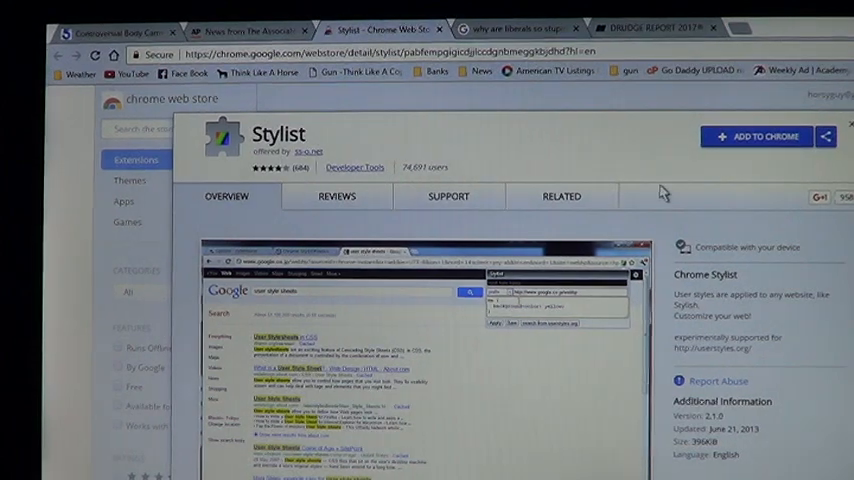
click(648, 28)
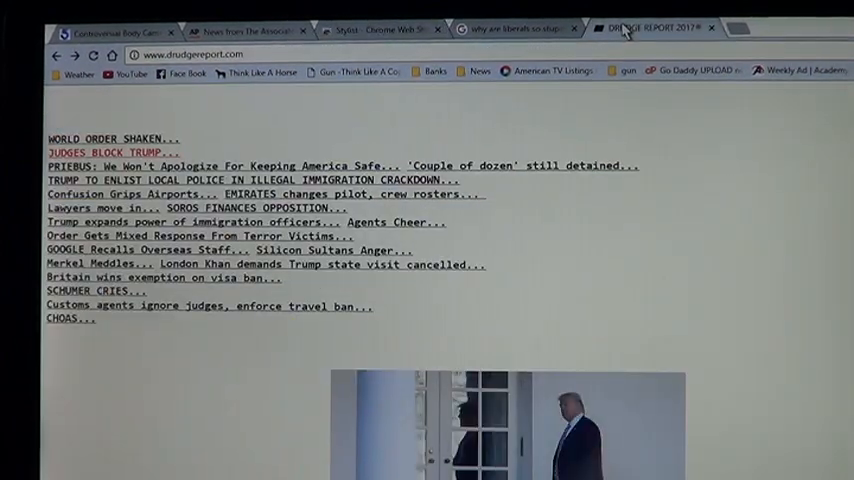